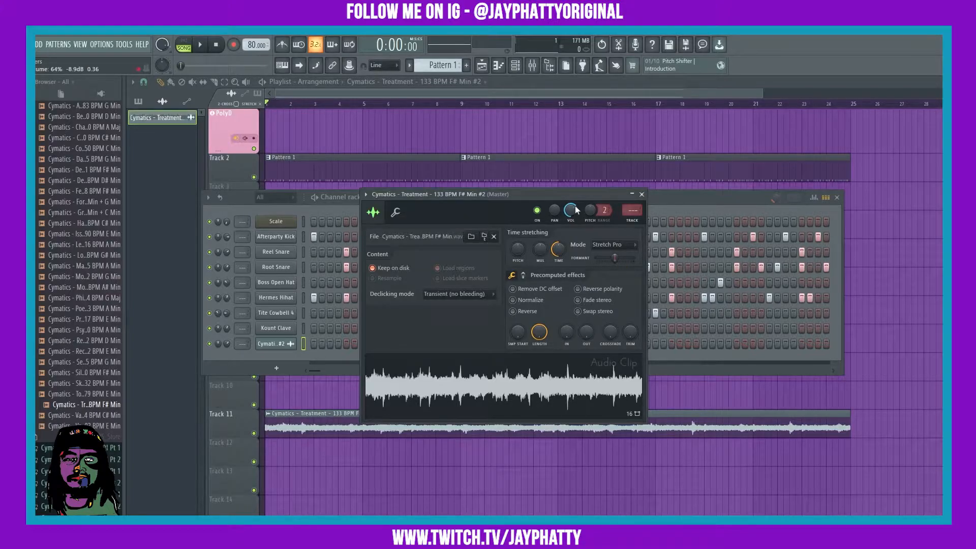
# - Close the Cymatics sample's clip settings, leaving only the Playlist visible
pyautogui.click(531, 65)
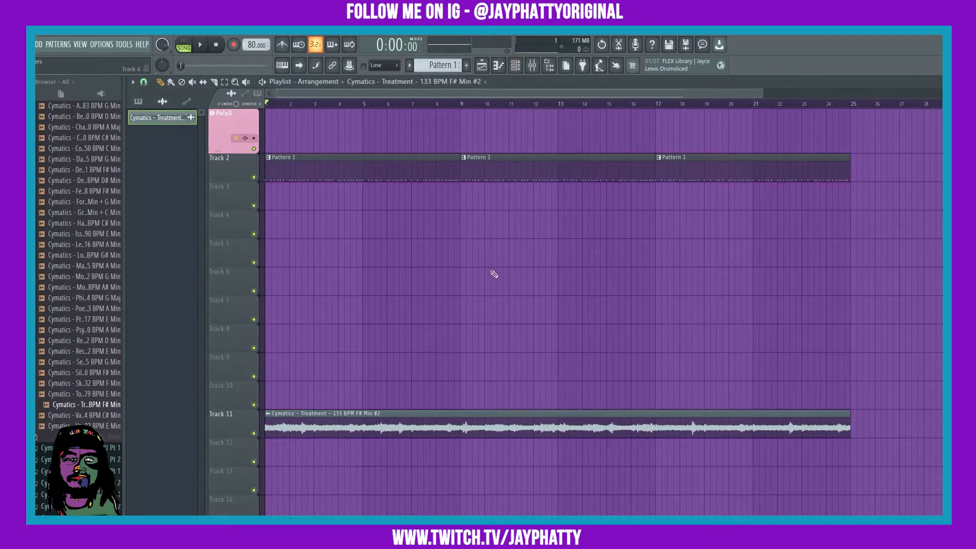
# - Create empty Pattern 2 and place it on Track 12 across bars 1–25 beneath the sample
pyautogui.click(465, 65)
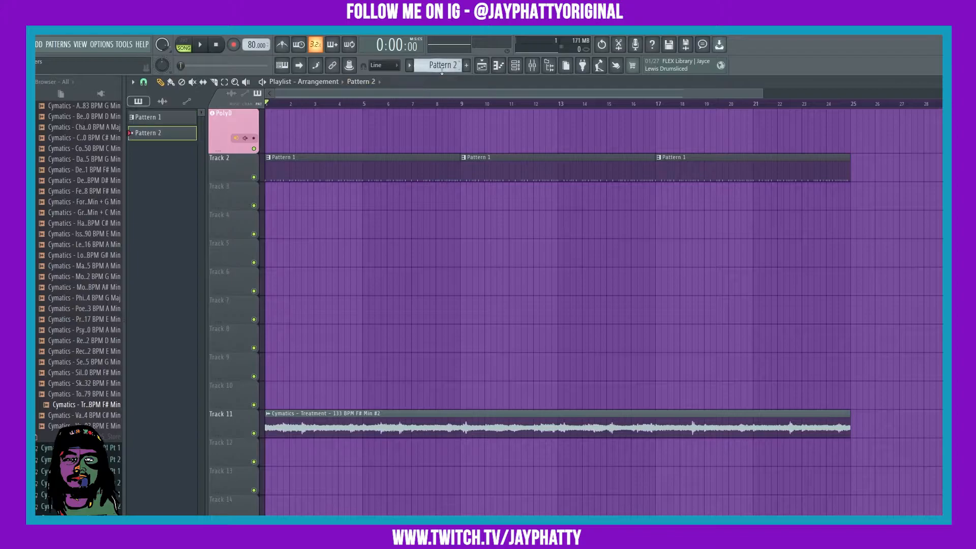
pyautogui.click(276, 449)
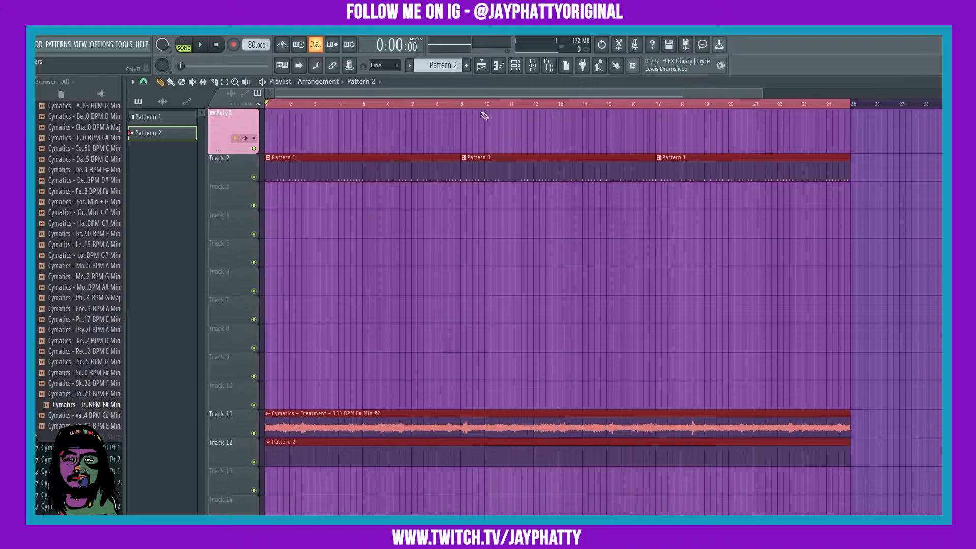
pyautogui.click(532, 65)
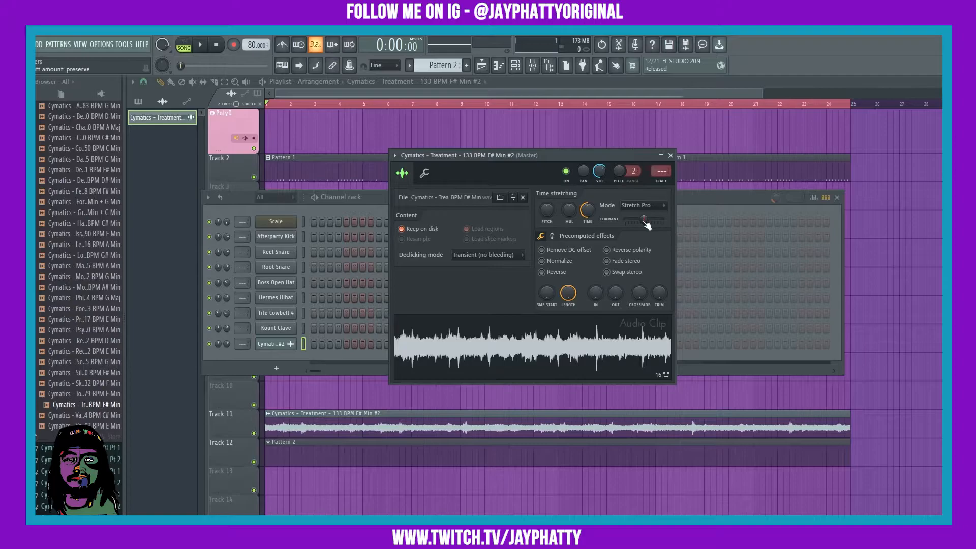
# - Raise the sample's formant shift to about +123 cents from the Formant control's options
pyautogui.rightClick(644, 220)
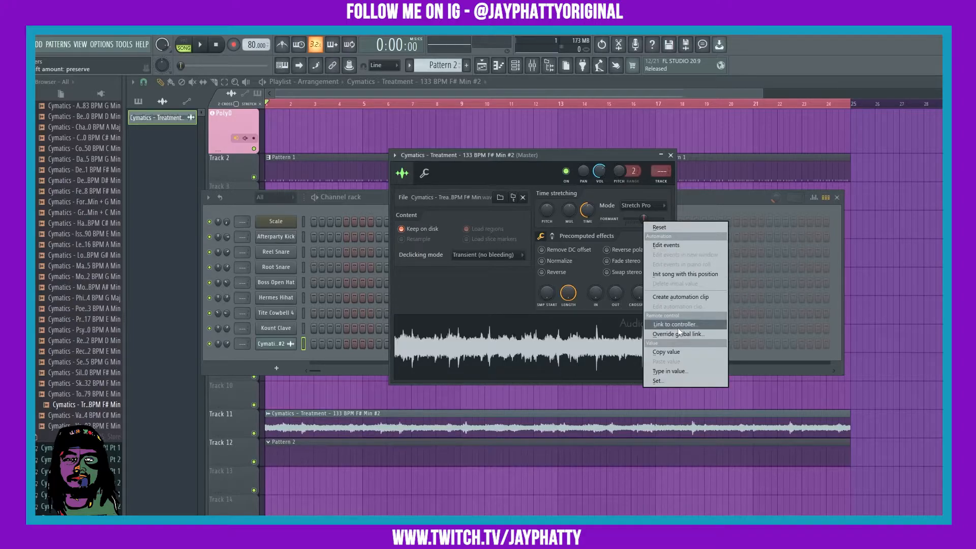
pyautogui.click(674, 325)
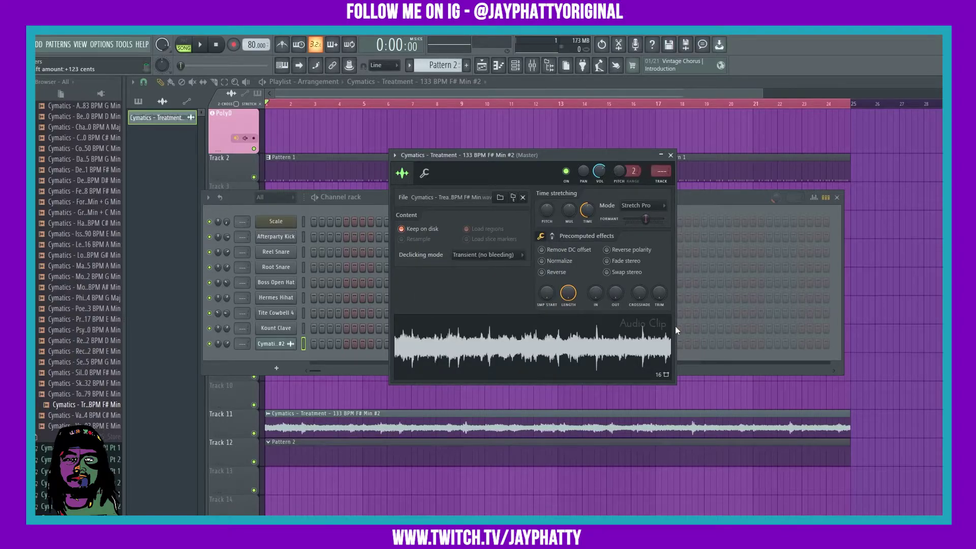
pyautogui.click(233, 43)
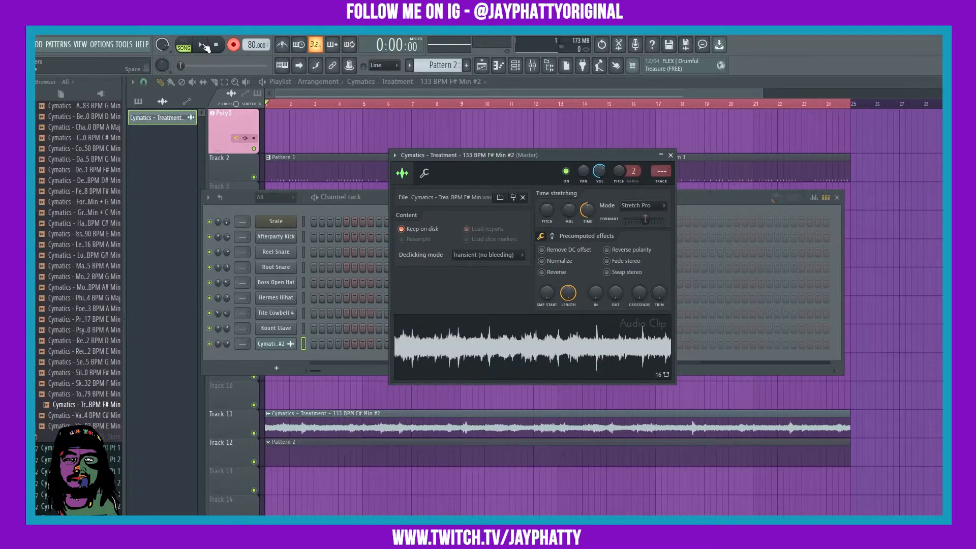
# - Record live formant-shift movements into Pattern 2 during playback, then close the clip settings
pyautogui.click(206, 45)
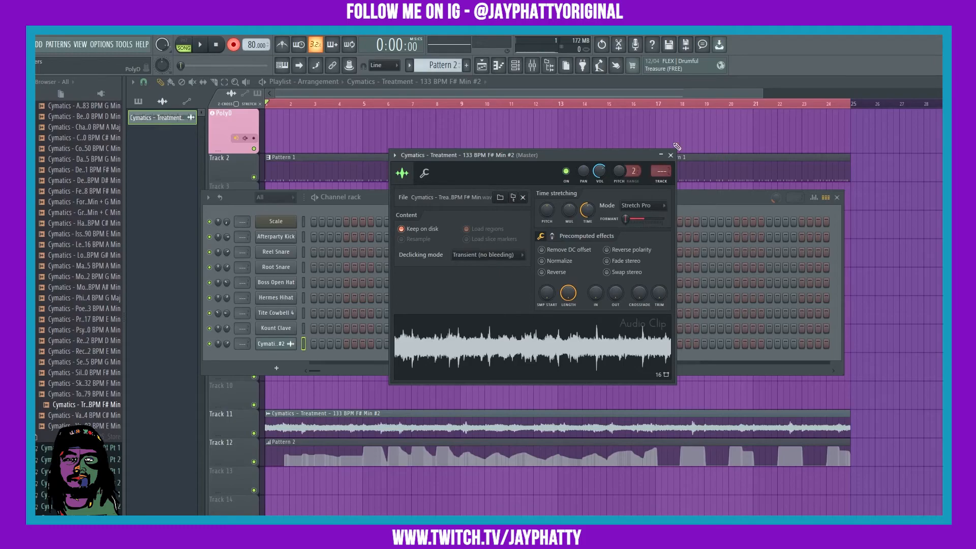
pyautogui.click(670, 154)
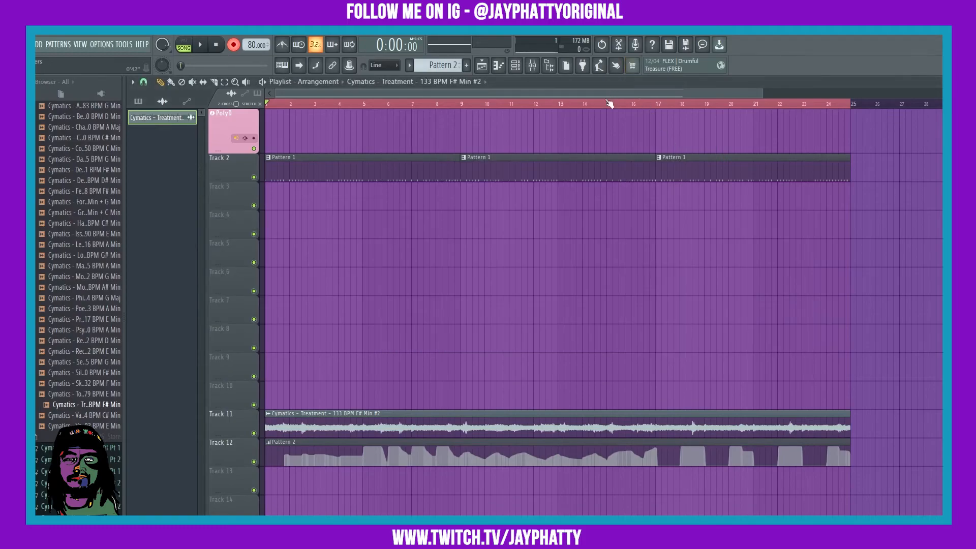